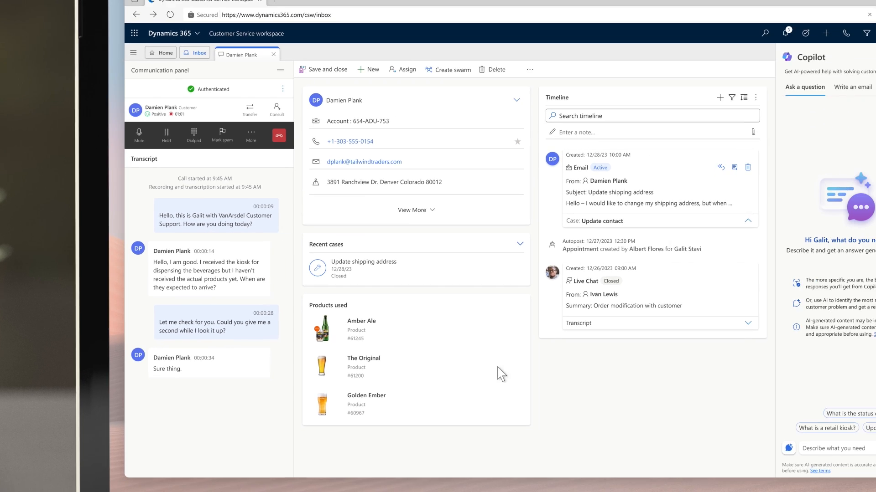
# Step: Ask Copilot 'What is the status of the order?' and review its 24-hour arrival answer
pyautogui.click(780, 23)
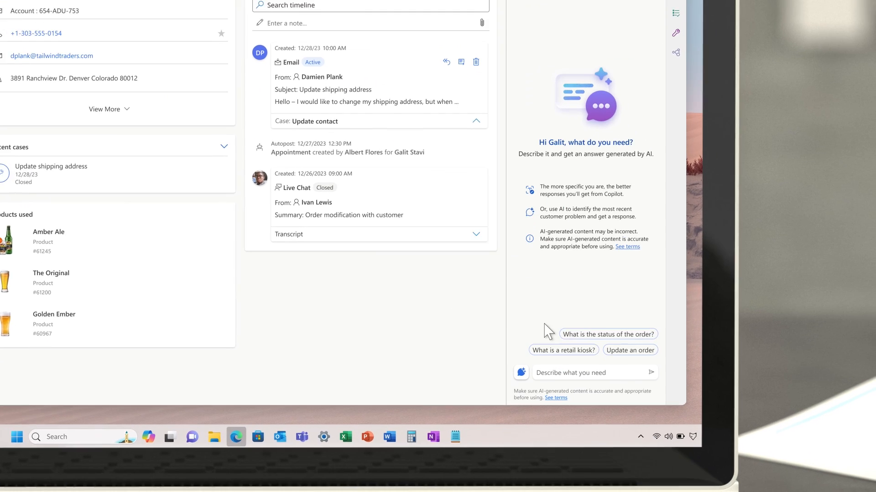
pyautogui.click(608, 333)
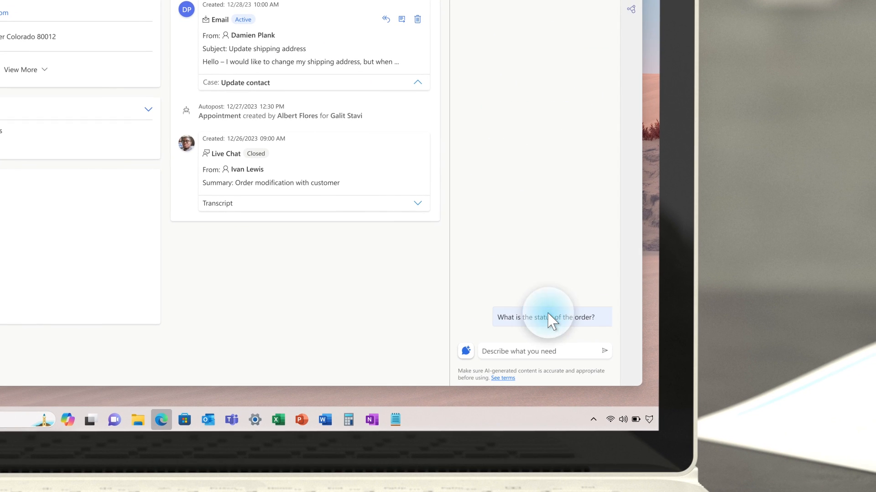
pyautogui.click(551, 318)
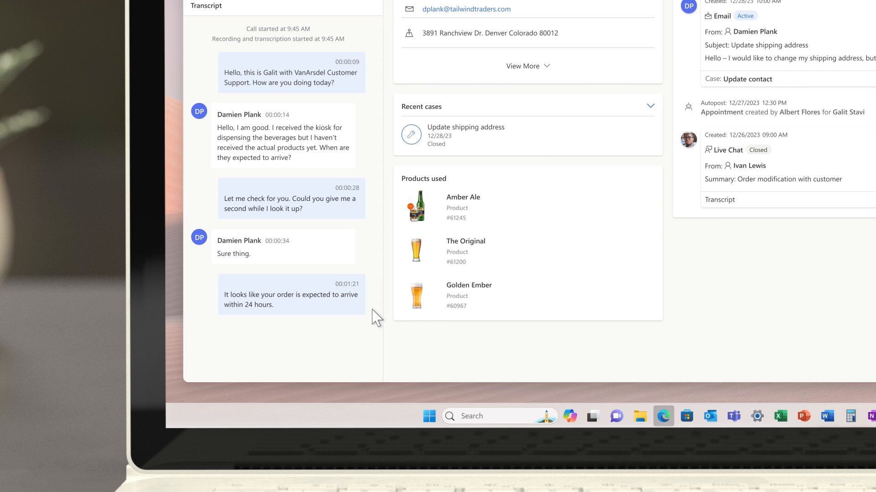
pyautogui.scroll(-3)
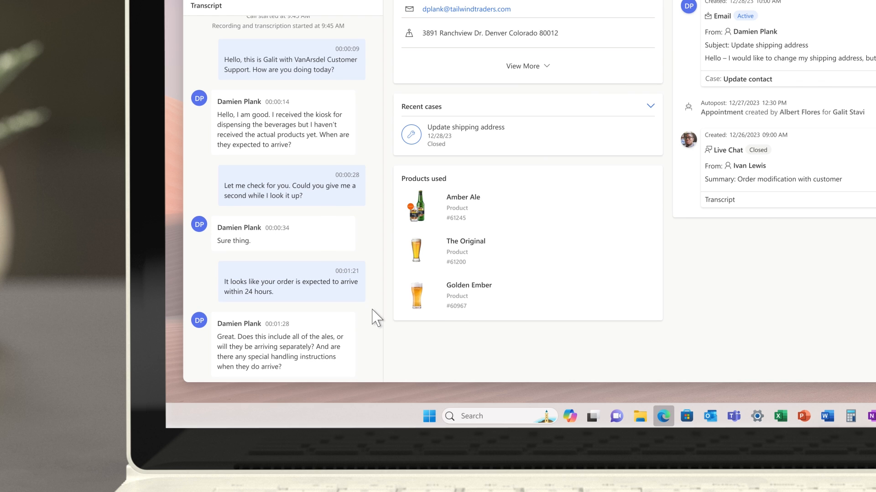
pyautogui.scroll(-3)
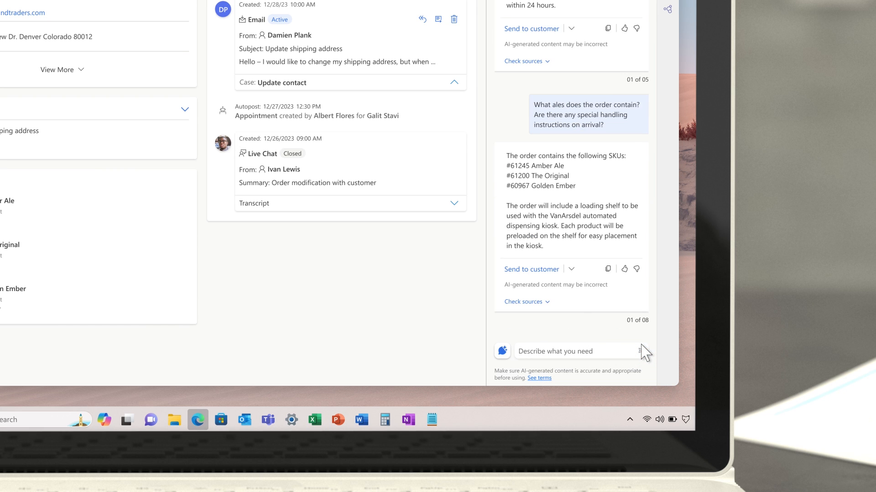
pyautogui.moveTo(549, 313)
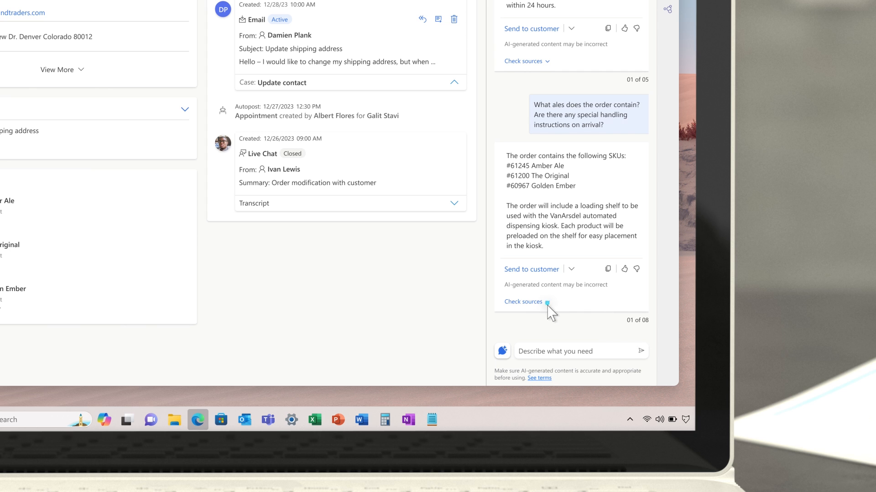
# Step: Expand Check sources under Copilot's ales answer and view the cited supplychain source
pyautogui.click(523, 302)
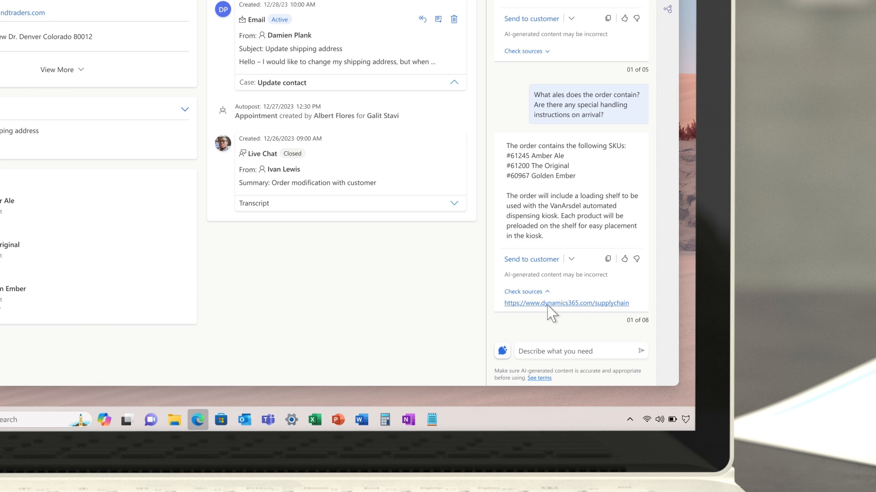
pyautogui.click(524, 292)
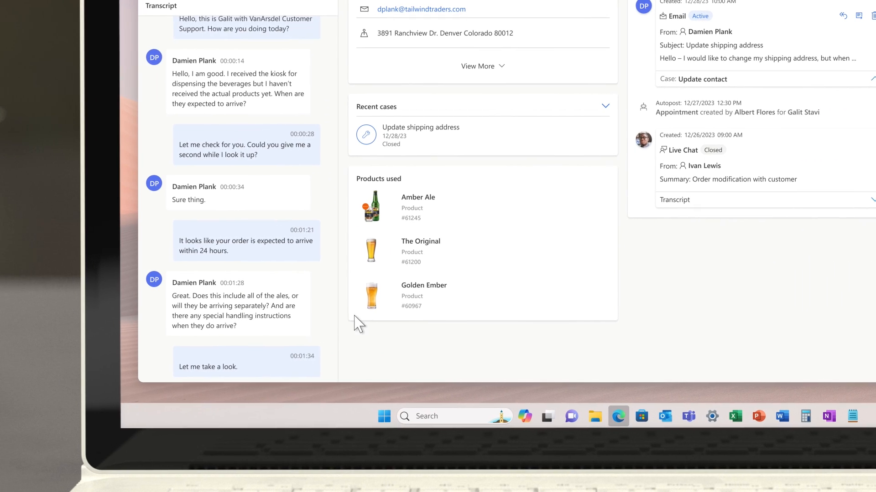
pyautogui.scroll(-3)
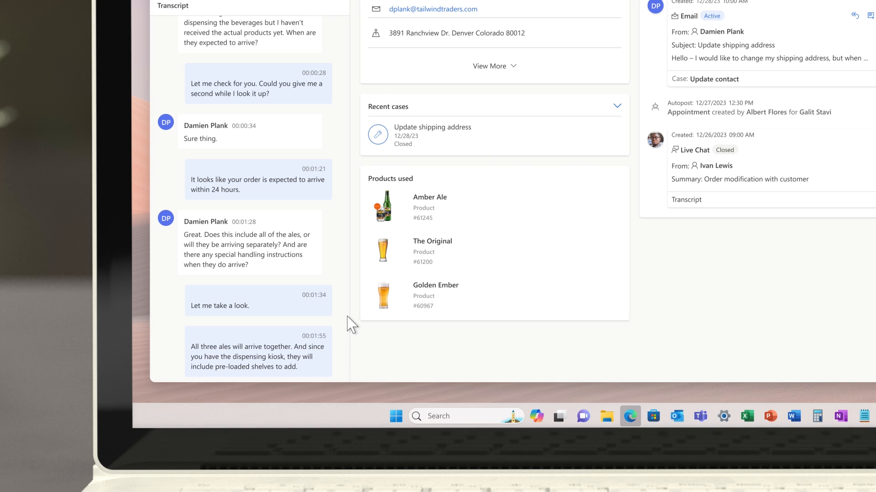
pyautogui.scroll(-3)
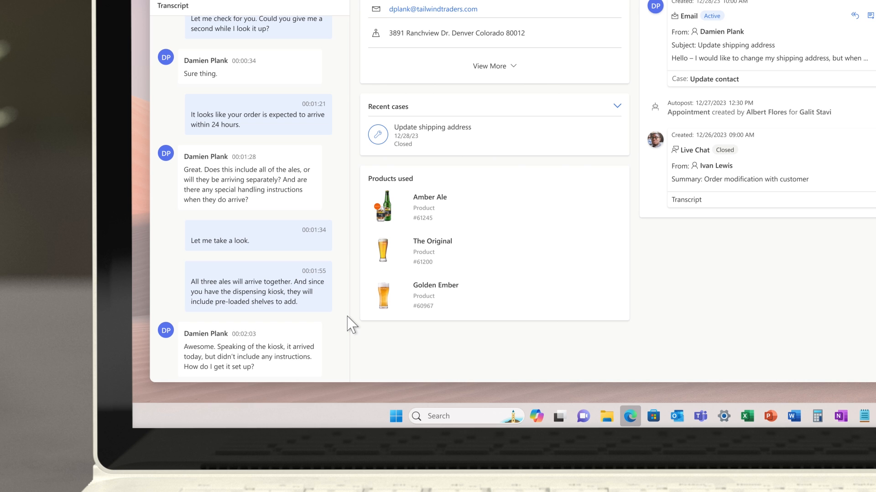
pyautogui.scroll(-3)
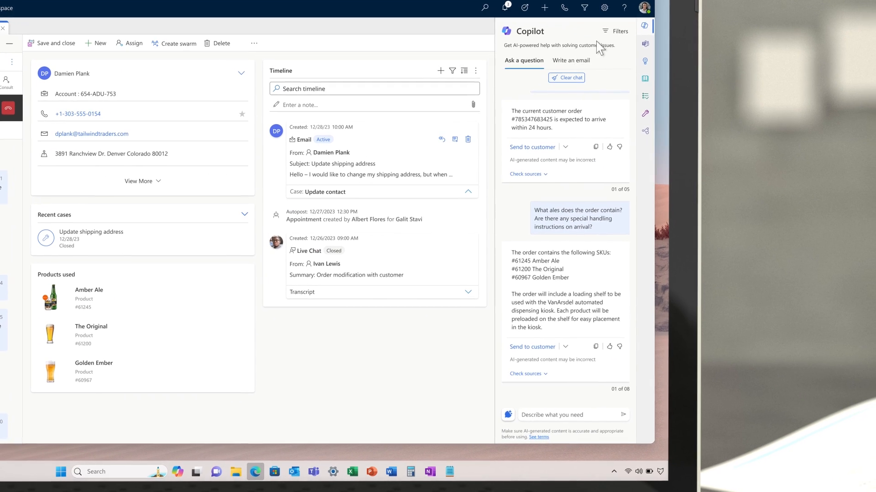
# Step: Restrict Copilot's line of business filter to Support - Hardware
pyautogui.click(612, 30)
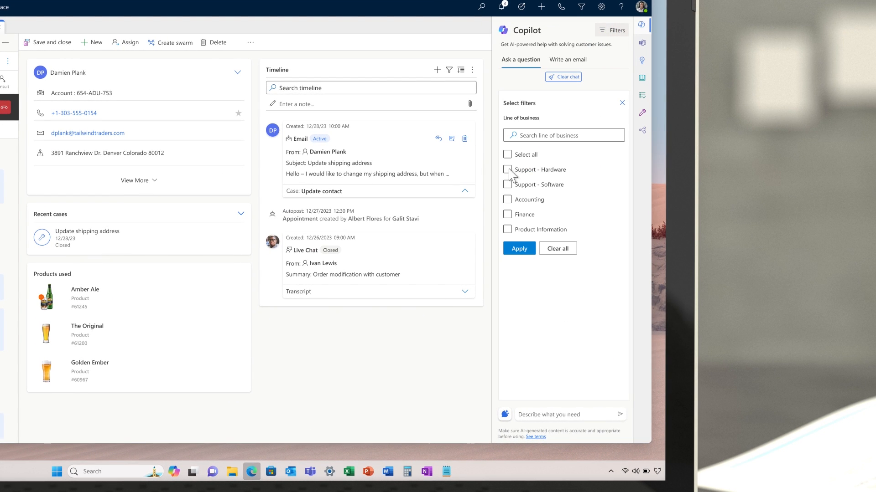
pyautogui.click(518, 248)
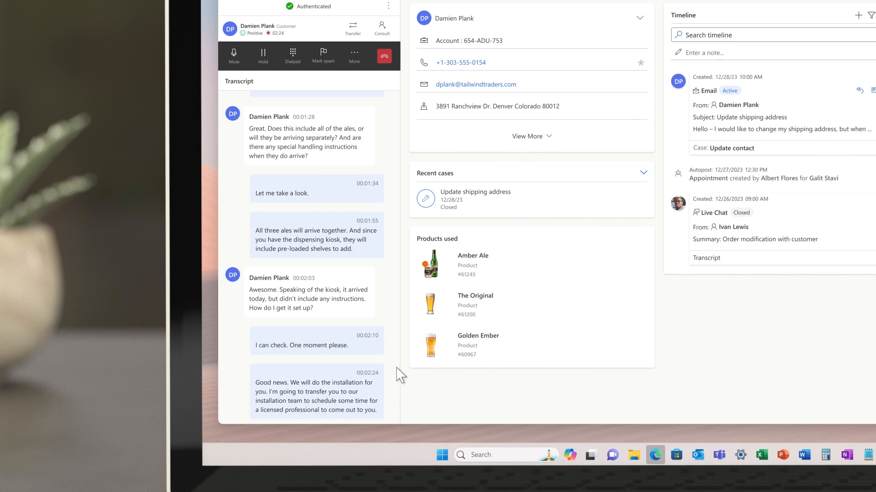
pyautogui.scroll(-3)
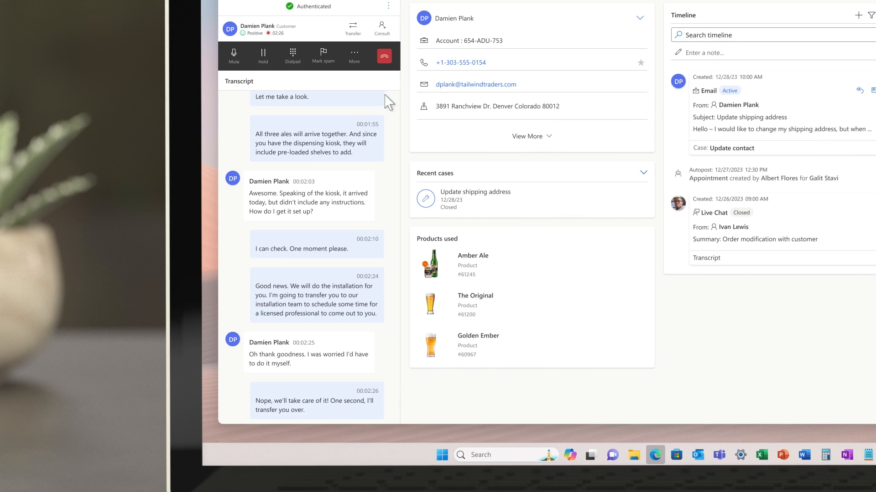
# Step: Consult an available Retail Services agent filtered by skill and bring them onto the call
pyautogui.click(381, 28)
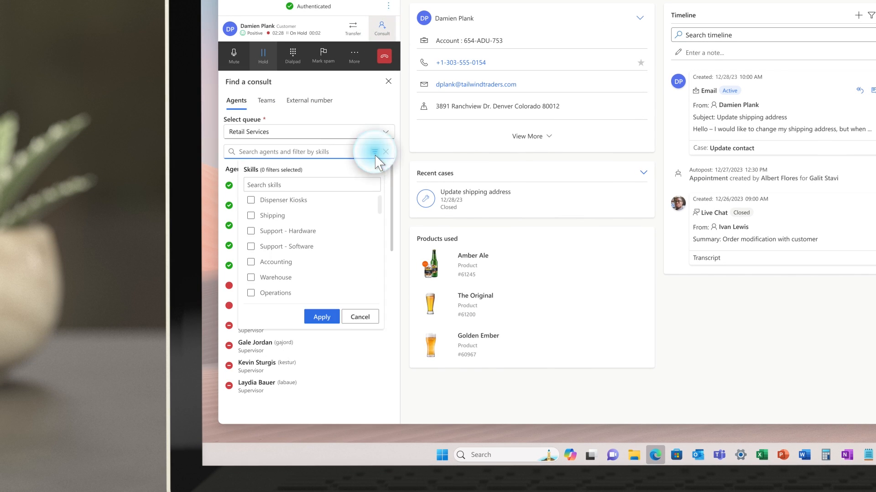
pyautogui.click(251, 230)
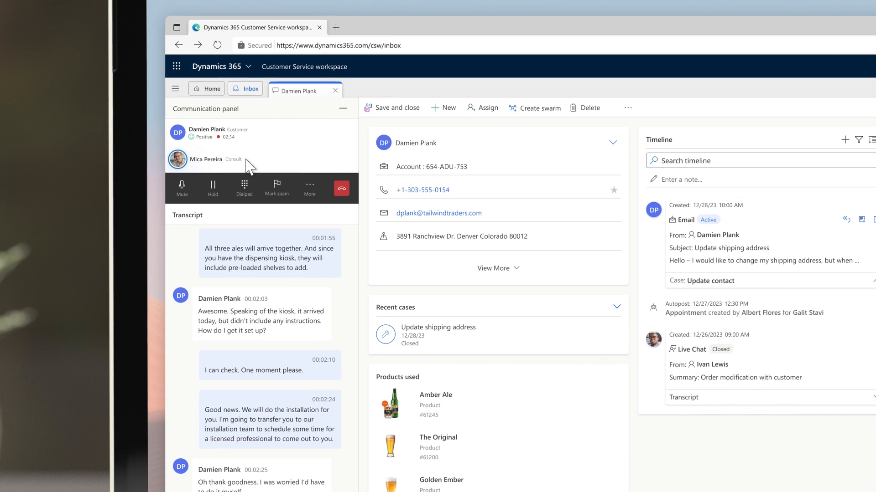
pyautogui.click(774, 24)
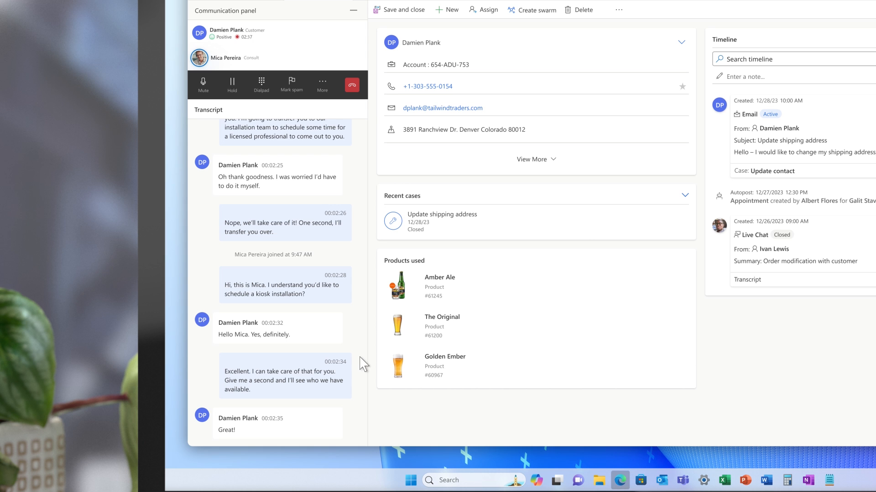
pyautogui.click(234, 26)
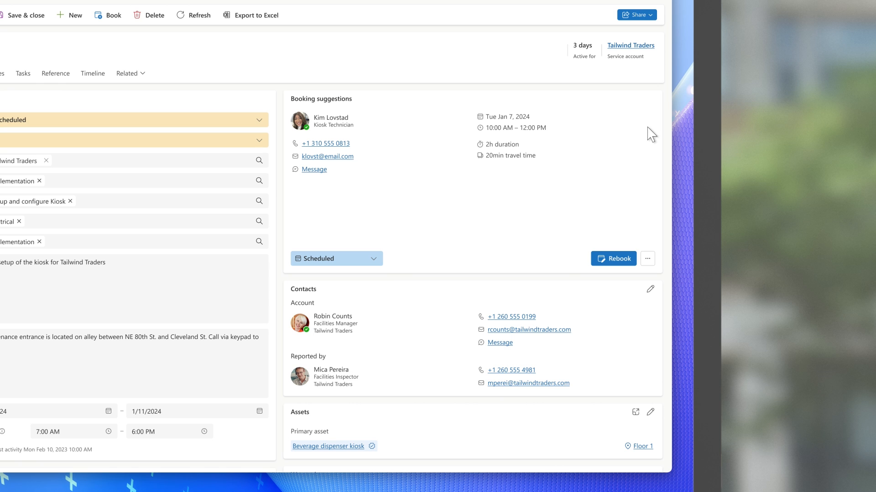
pyautogui.moveTo(384, 136)
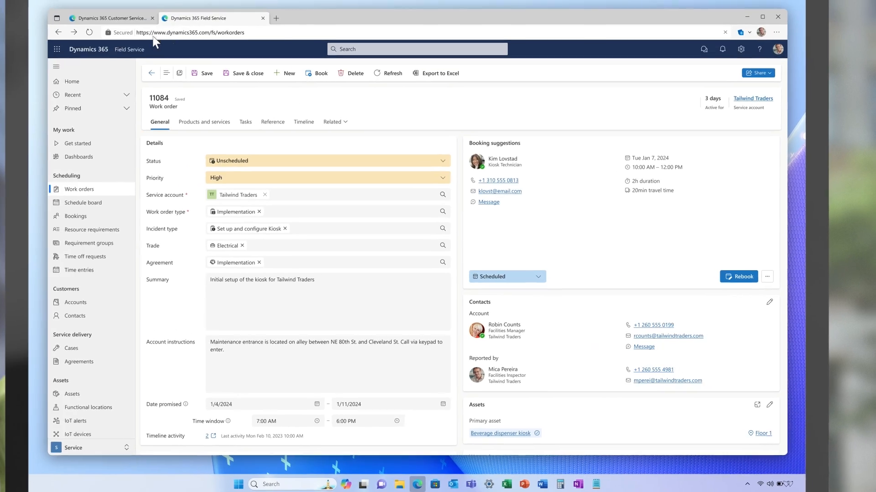
# Step: Review work order 11084's scheduled Tue Jan 7, 10:00 AM–12:00 PM booking
pyautogui.click(108, 18)
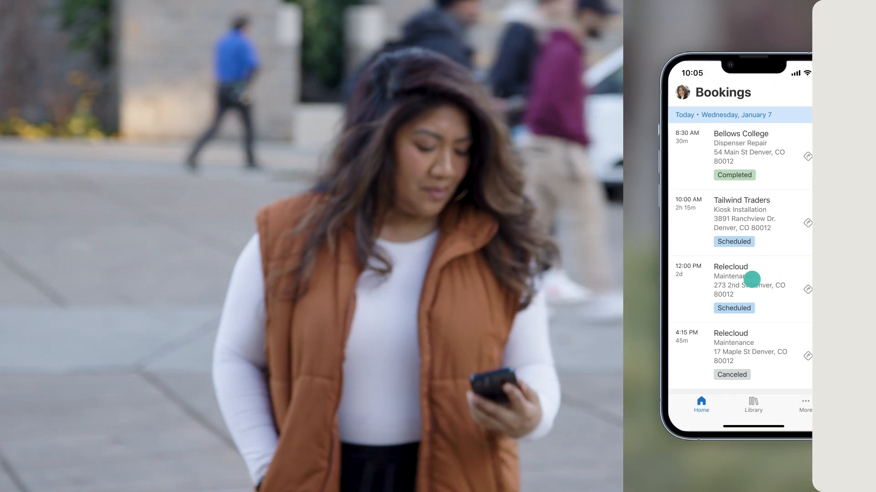
# Step: Mark kiosk location, inventory contents, refrigerant and wifi tasks complete on work order 00163
pyautogui.click(741, 221)
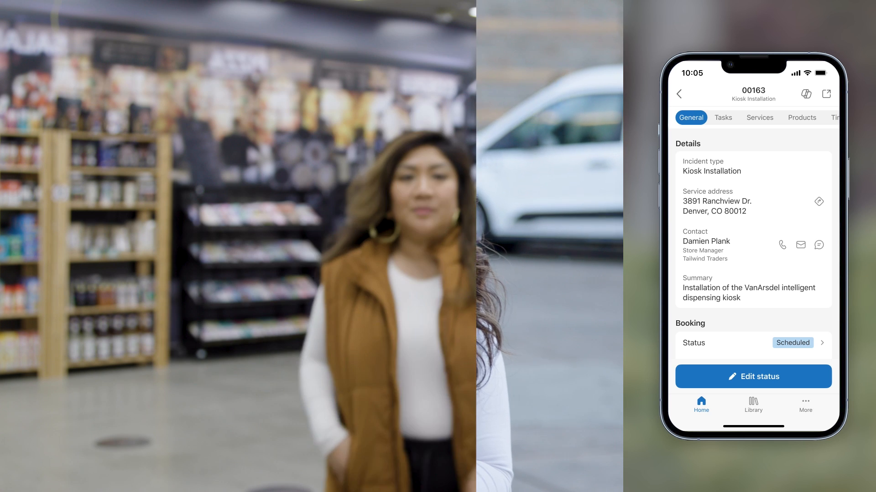
pyautogui.click(406, 118)
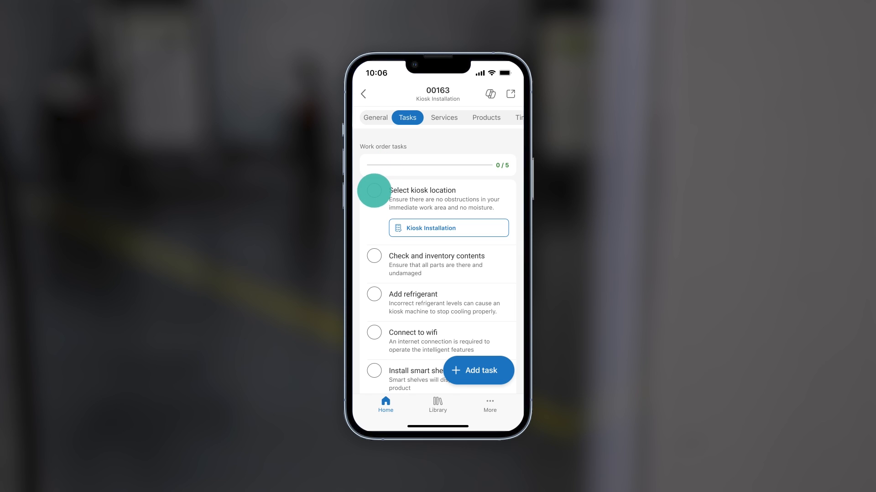
pyautogui.click(374, 190)
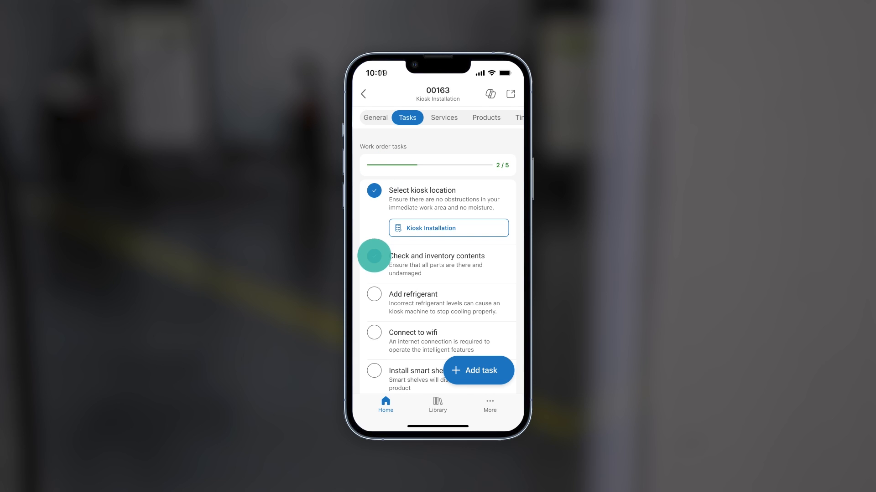
pyautogui.click(374, 268)
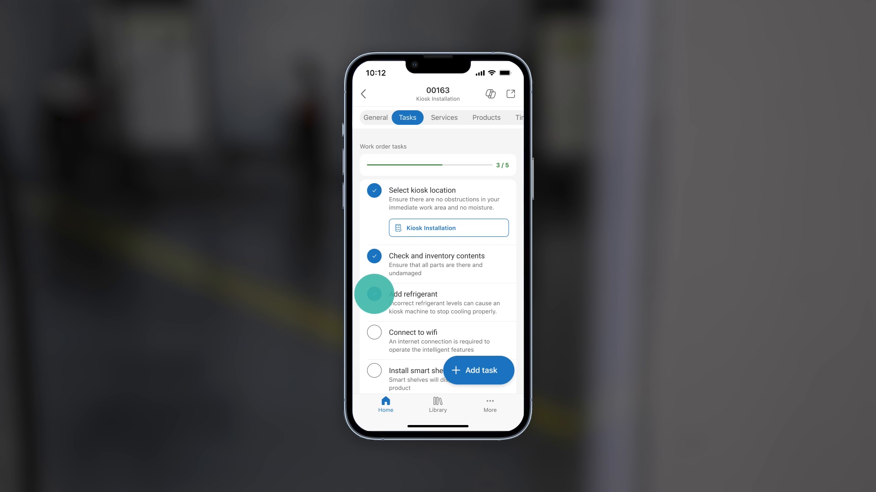
pyautogui.click(374, 295)
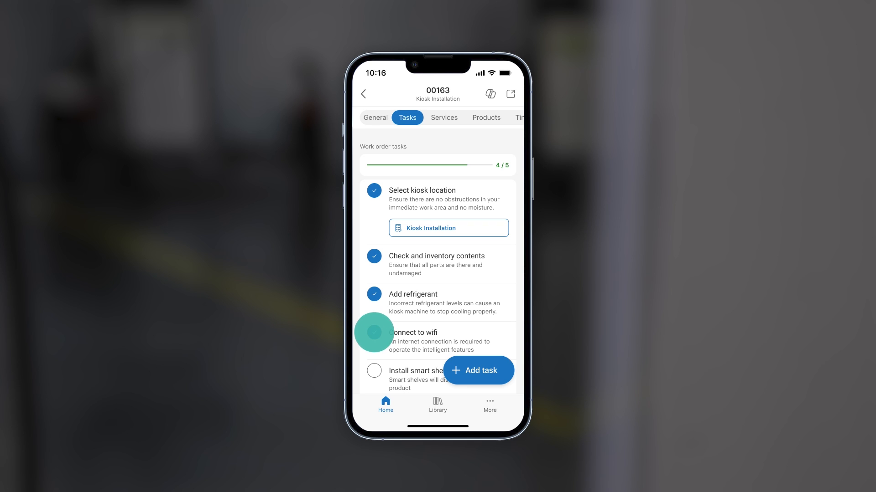
pyautogui.click(437, 405)
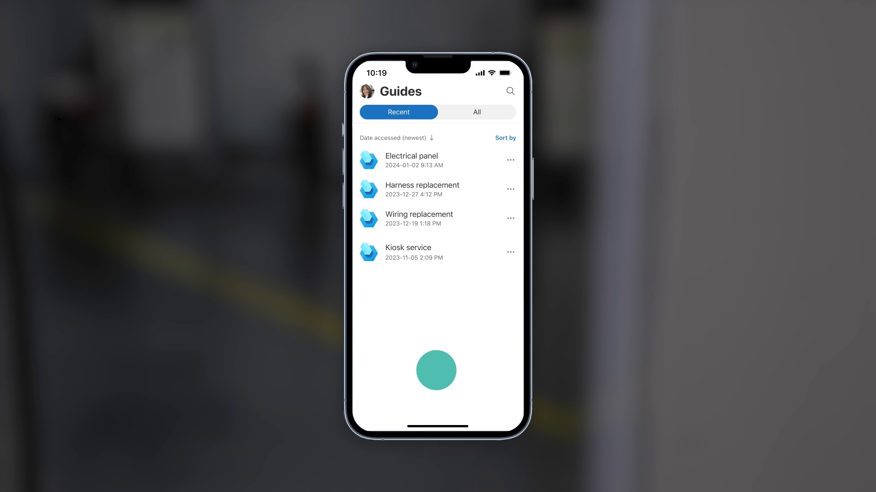
# Step: Work through the Electrical panel guide past its first two steps
pyautogui.click(410, 160)
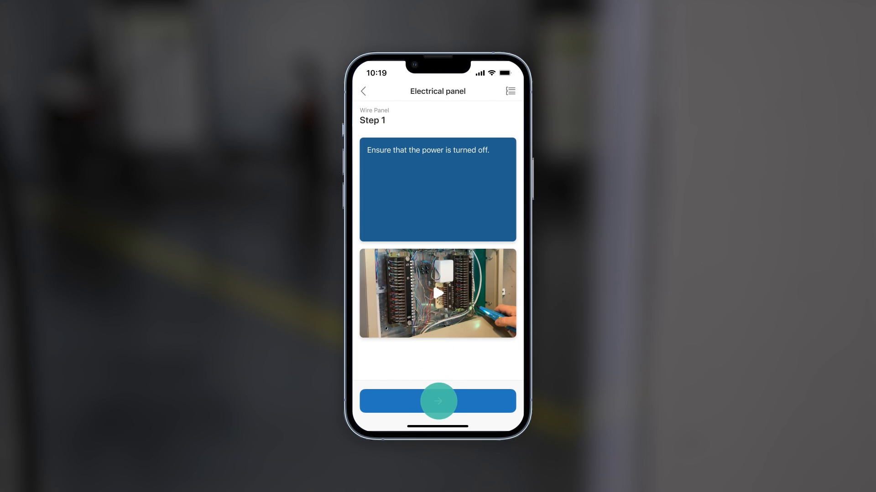
pyautogui.click(437, 401)
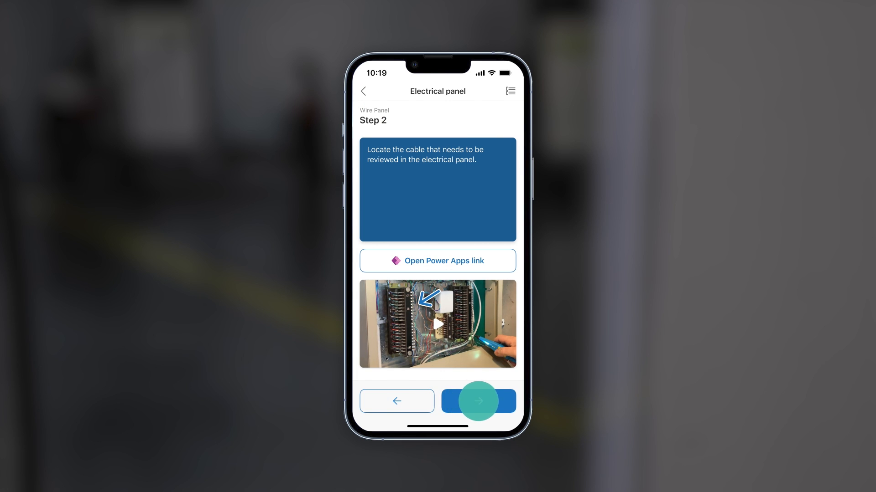
pyautogui.click(477, 401)
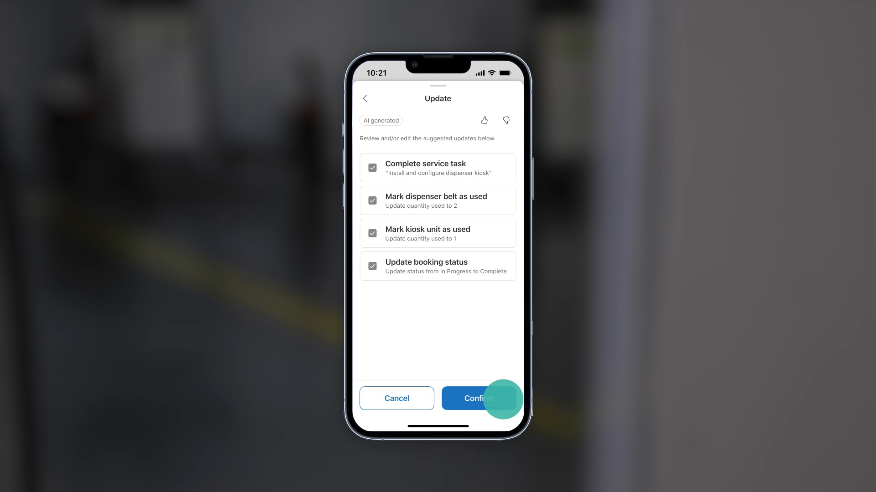
# Step: Confirm all Copilot-suggested work order updates and return to the Customer Service workspace
pyautogui.click(478, 398)
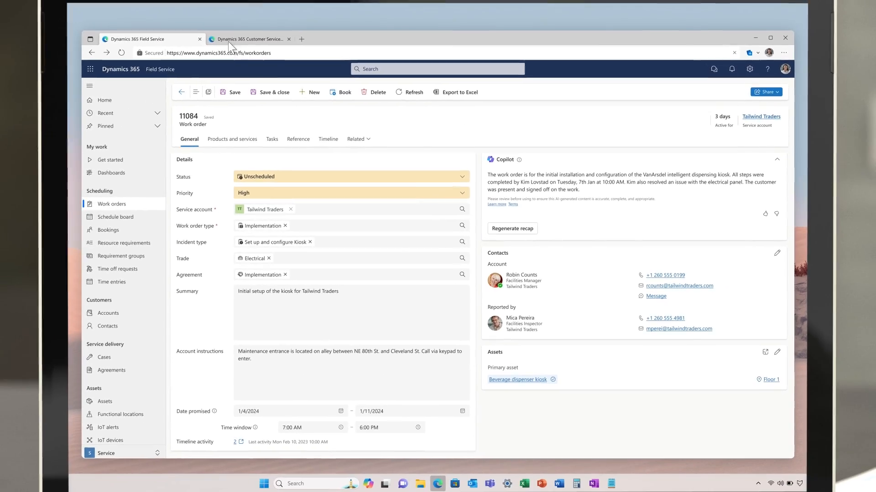
pyautogui.click(249, 39)
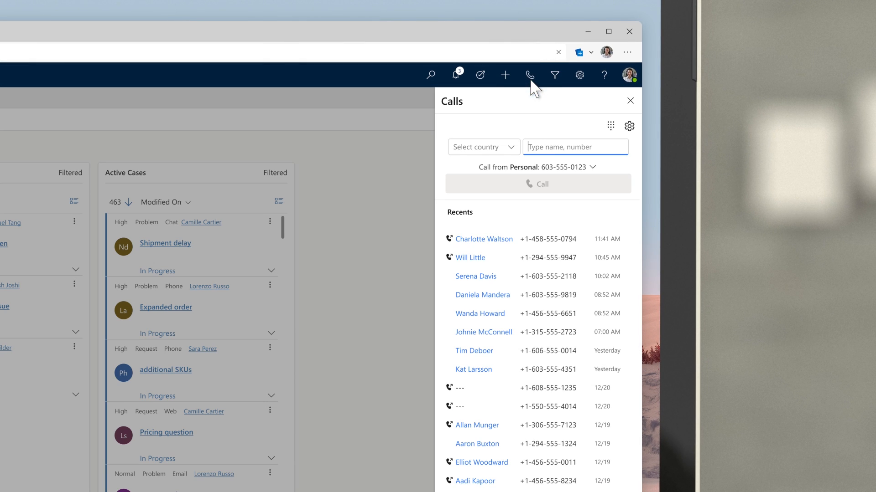
# Step: Call the customer contact found by searching 'Da' in the Calls panel
pyautogui.write('Da')
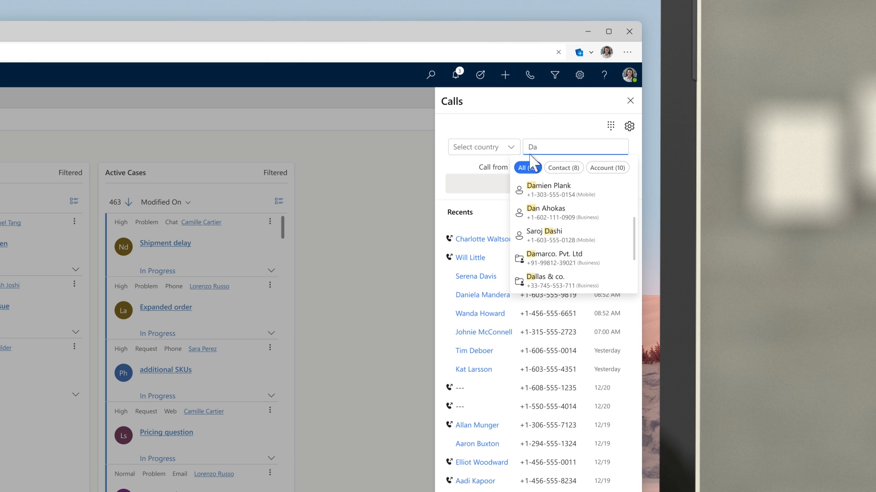
pyautogui.click(549, 190)
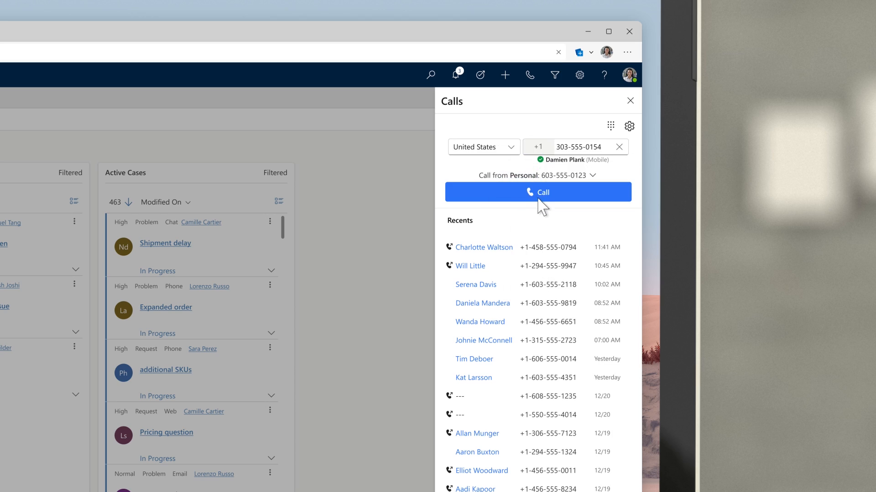
pyautogui.click(538, 192)
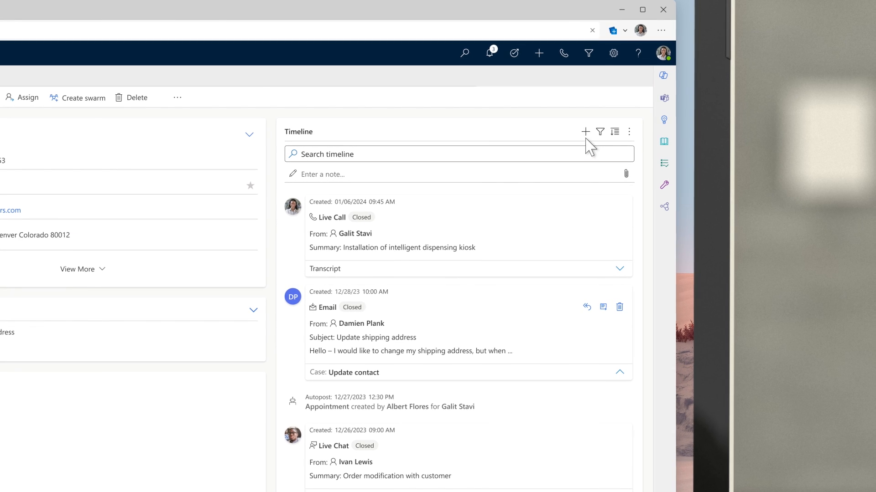
# Step: Start a new timeline email addressed to the suggested customer contact
pyautogui.click(584, 131)
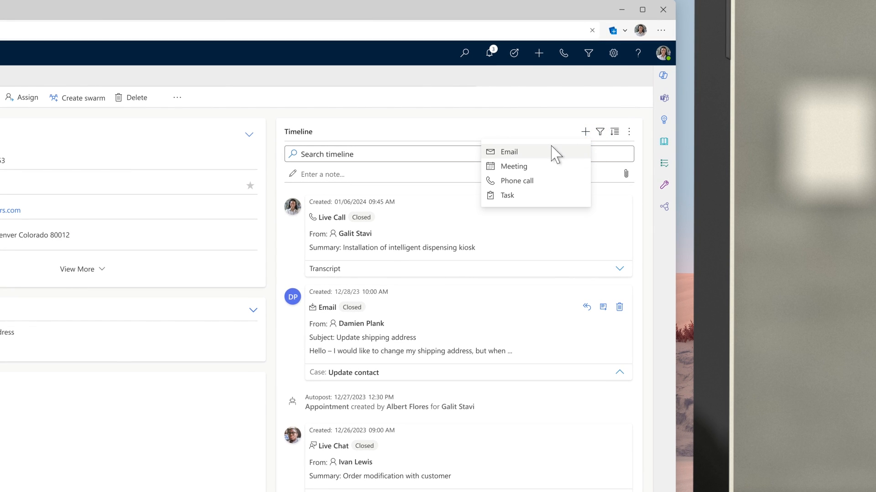
pyautogui.click(508, 151)
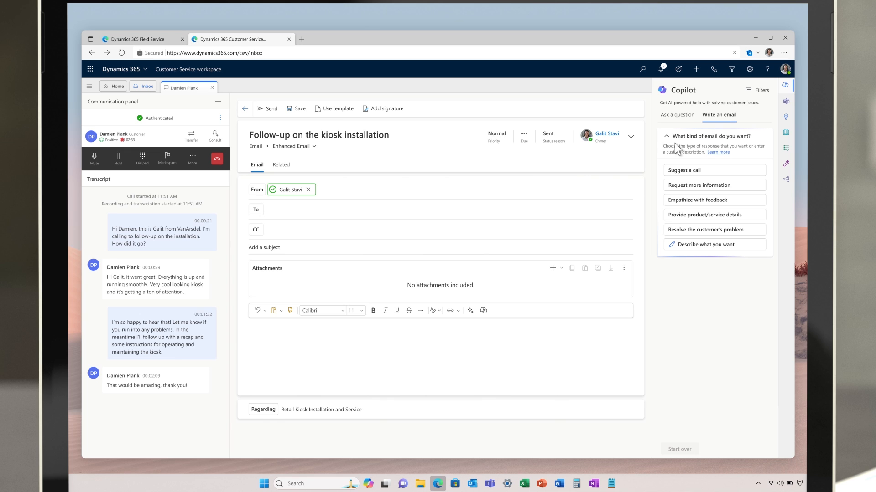
pyautogui.write('Da')
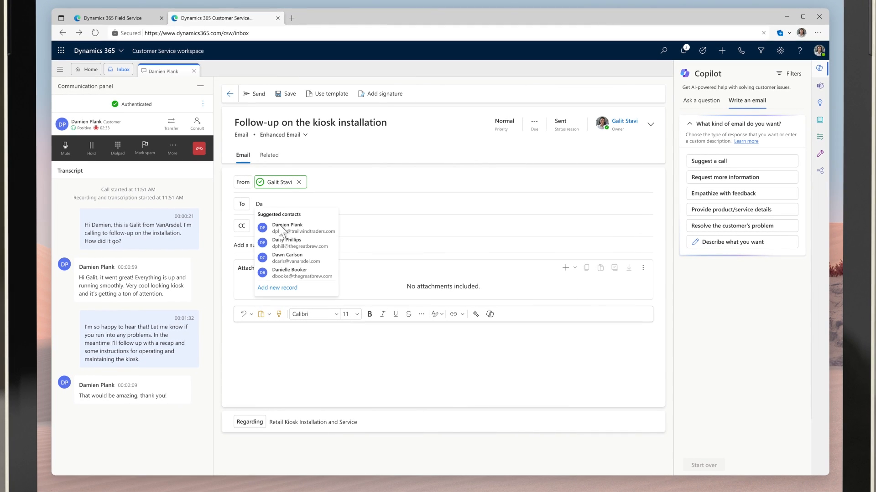
pyautogui.click(286, 225)
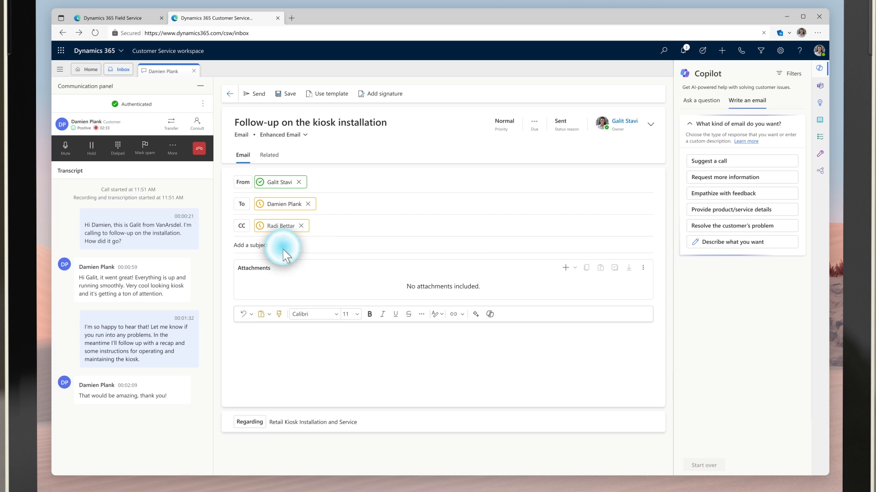
# Step: Have Copilot draft 'Recap the call and include instructions for maintaining the dispenser kiosk' and copy it into the body
pyautogui.click(730, 242)
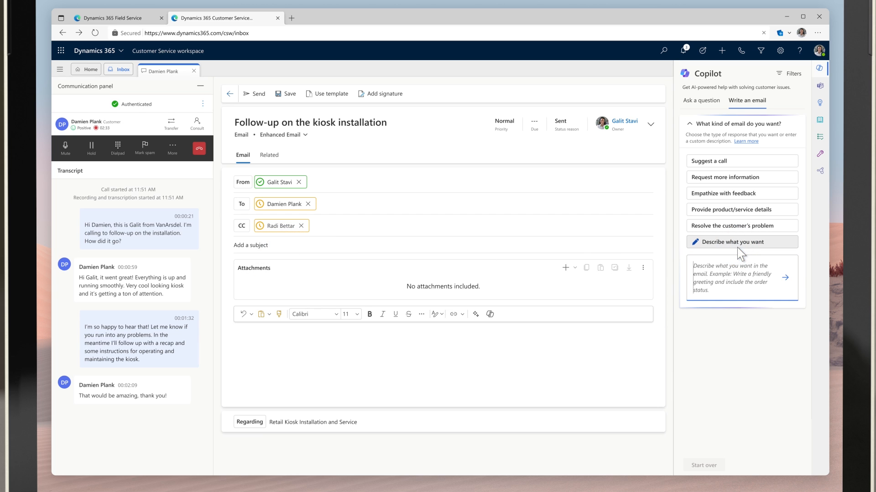
pyautogui.write('Recap the call and include instructions for maintaining the dispenser kiosk')
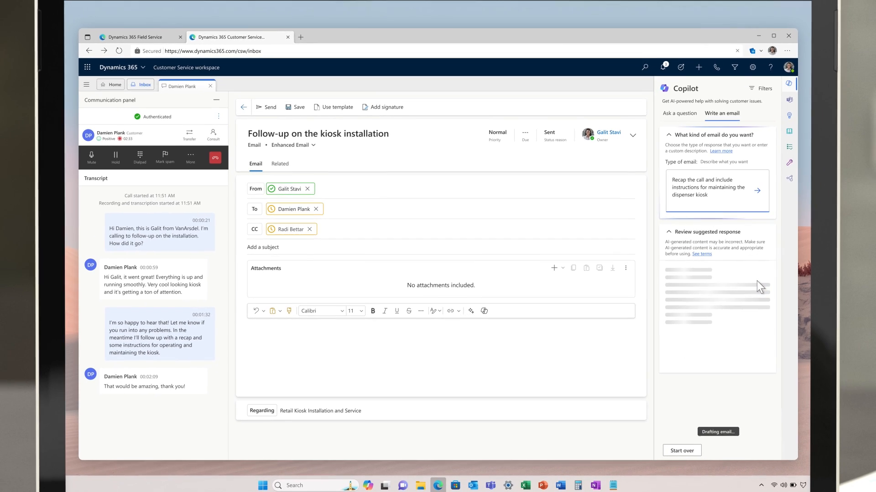
pyautogui.click(678, 410)
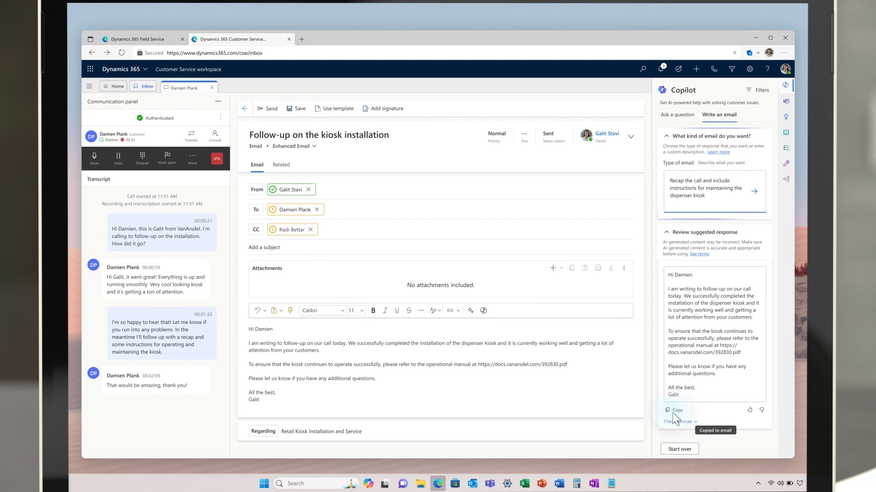